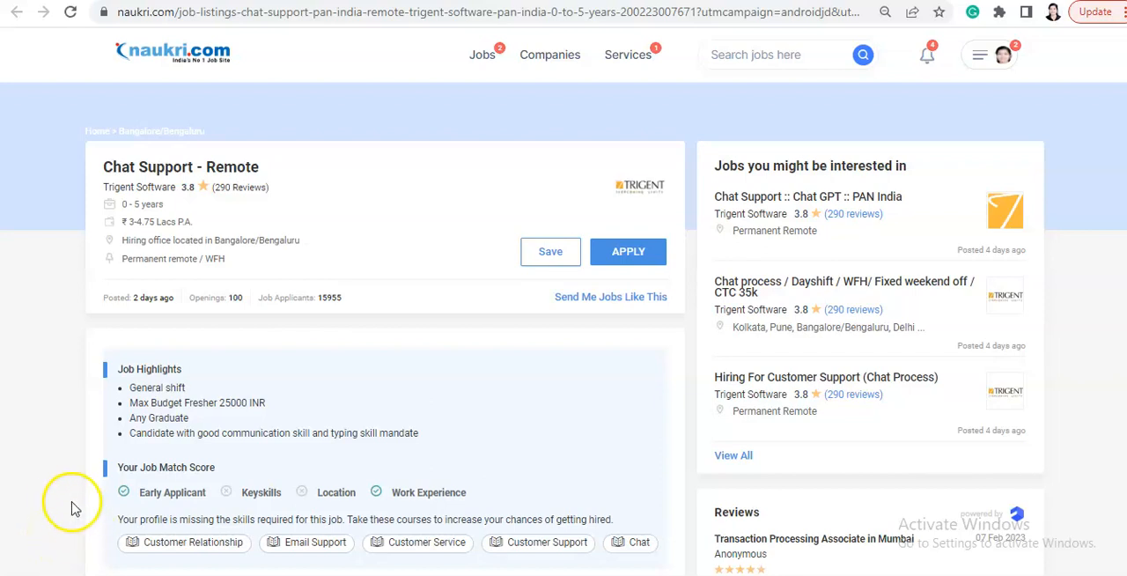
{"action": "mouse_move", "coordinate": [385, 363]}
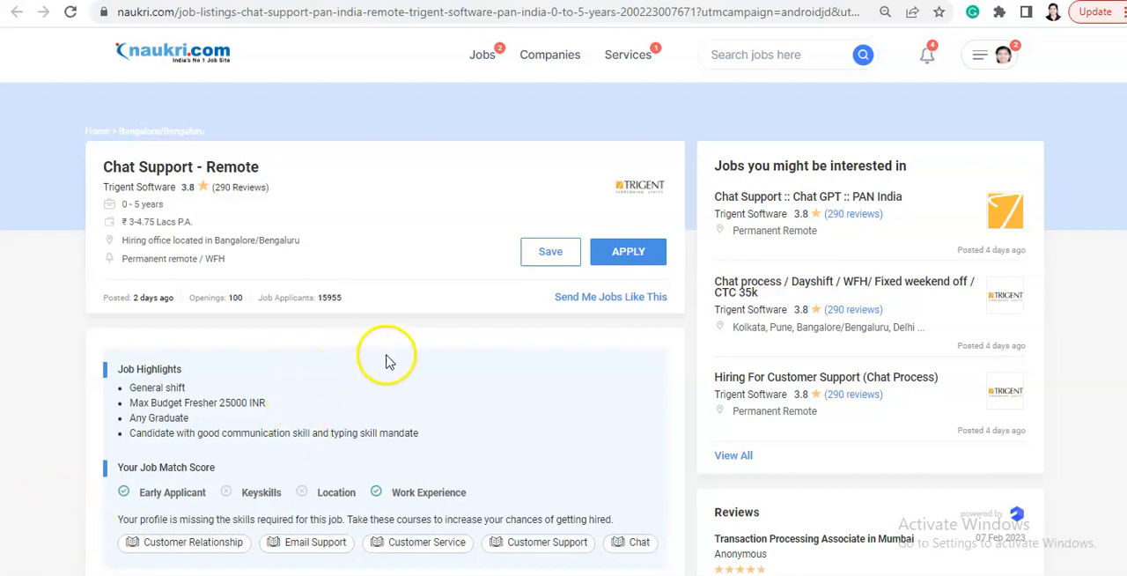
{"action": "mouse_move", "coordinate": [42, 357]}
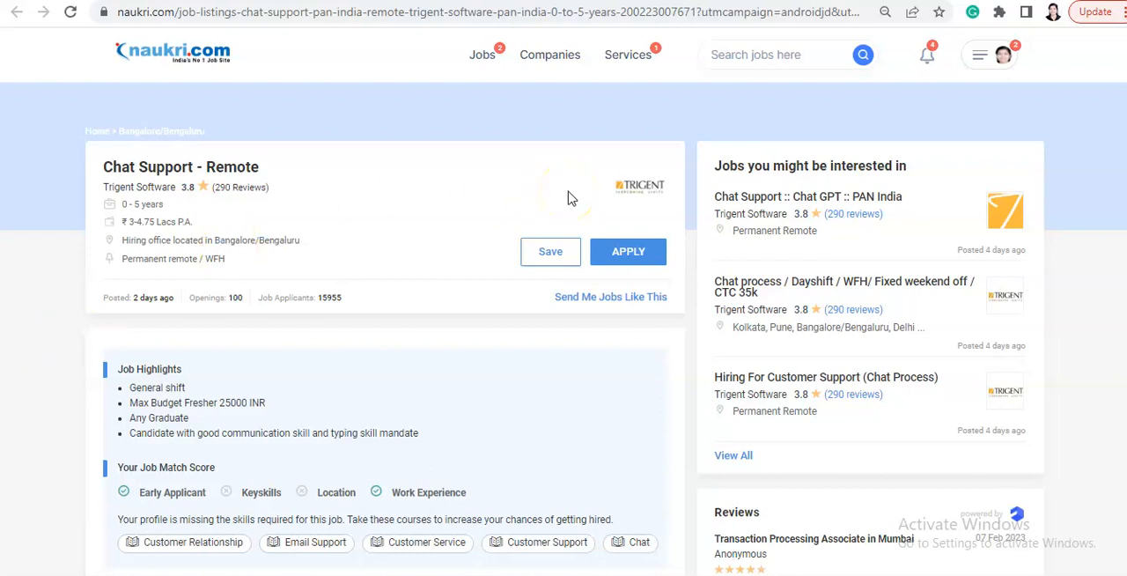
{"action": "mouse_move", "coordinate": [69, 310]}
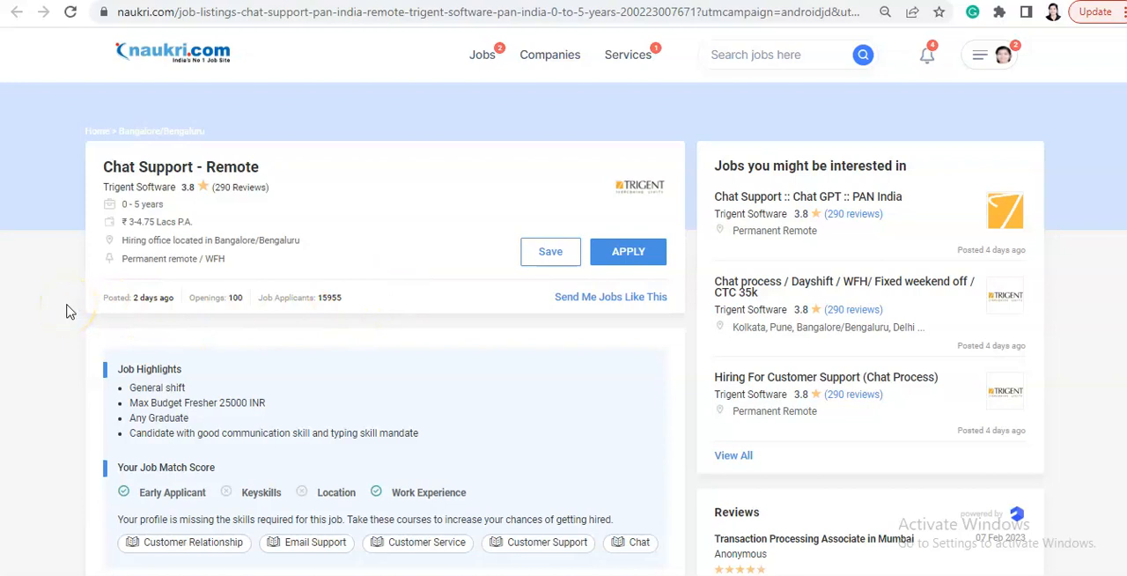
{"action": "scroll", "scroll_direction": "down", "scroll_amount": 3}
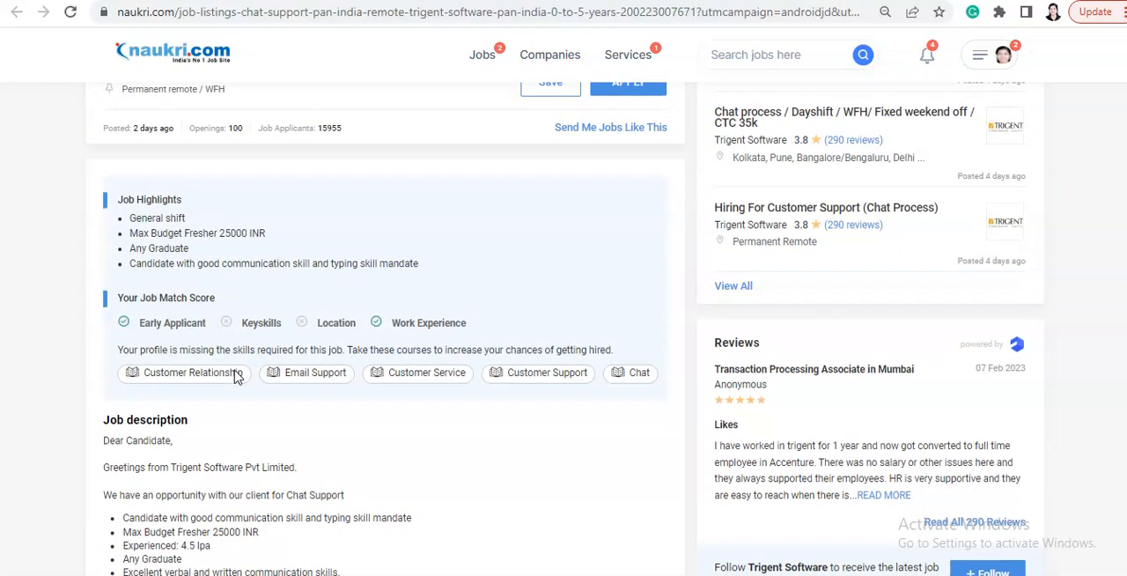
{"action": "scroll", "scroll_direction": "down", "scroll_amount": 3}
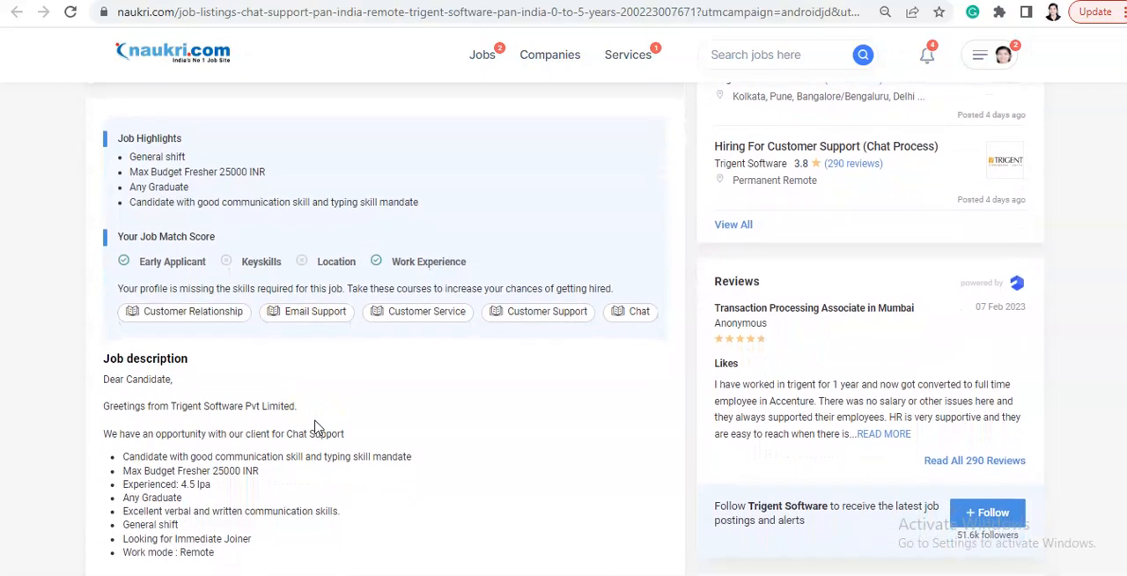
{"action": "scroll", "scroll_direction": "down", "scroll_amount": 3}
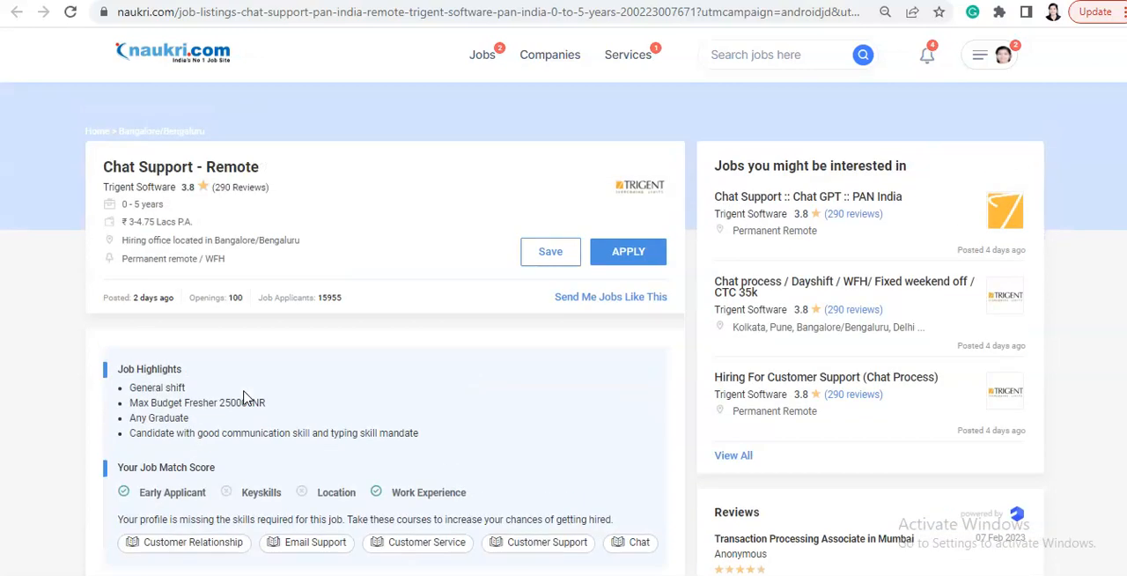
{"action": "mouse_move", "coordinate": [299, 278]}
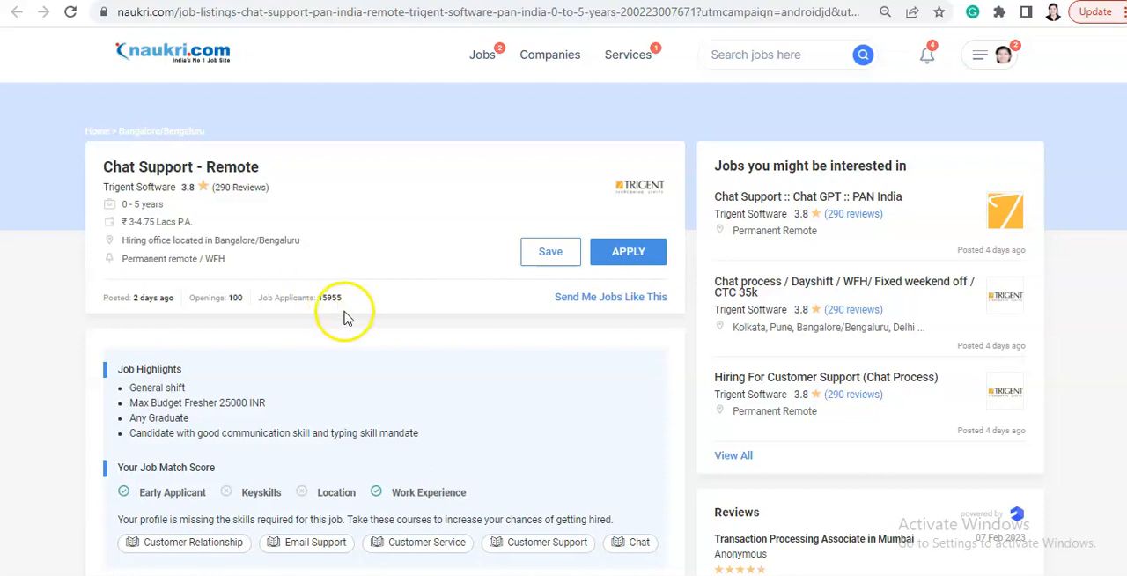
{"action": "scroll", "scroll_direction": "down", "scroll_amount": 3}
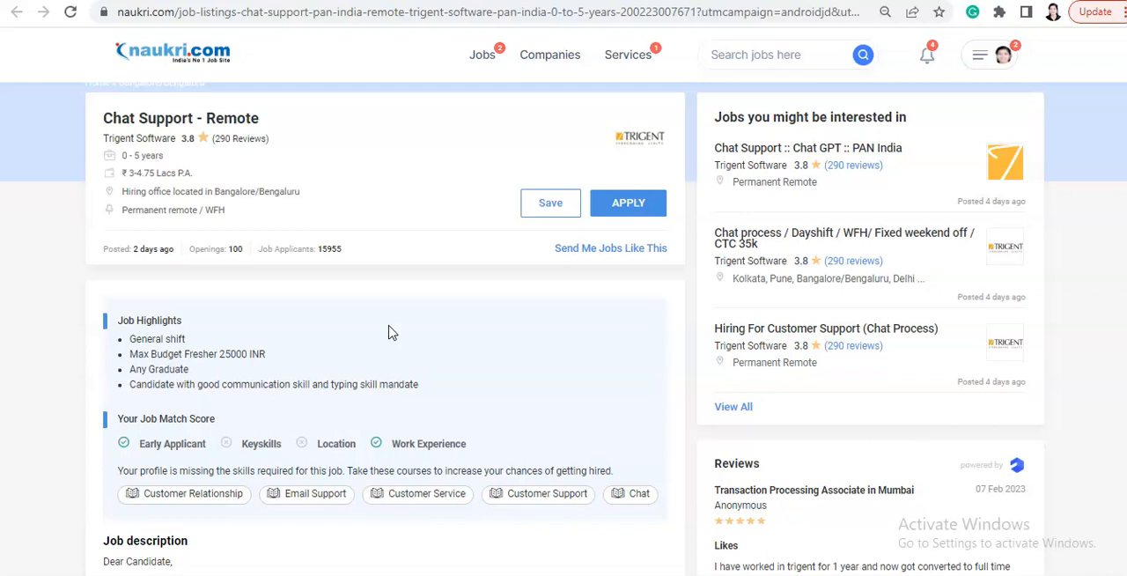
{"action": "scroll", "scroll_direction": "down", "scroll_amount": 3}
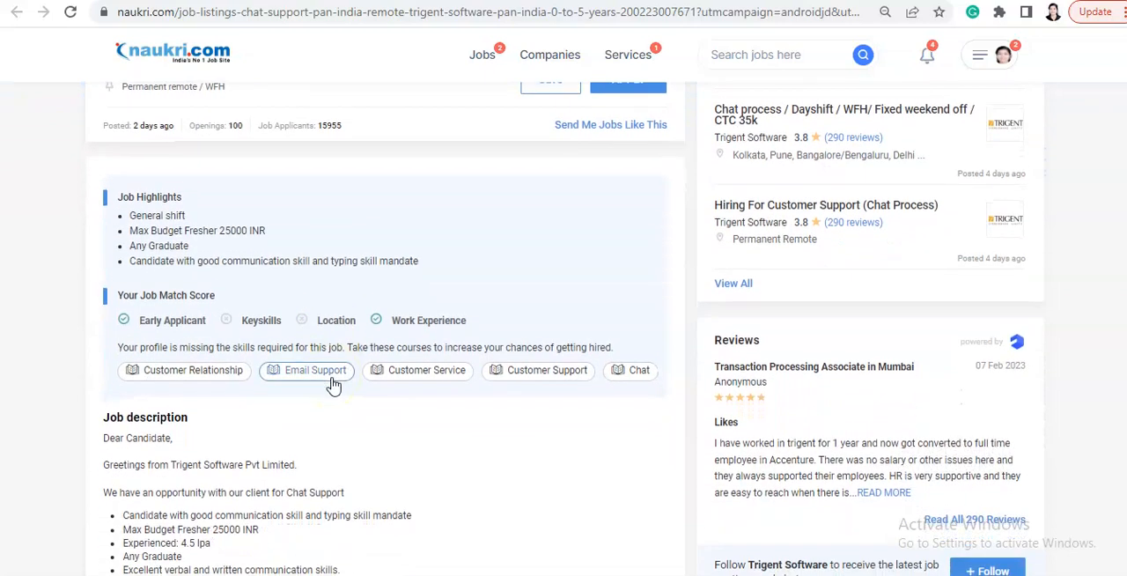
{"action": "scroll", "scroll_direction": "down", "scroll_amount": 3}
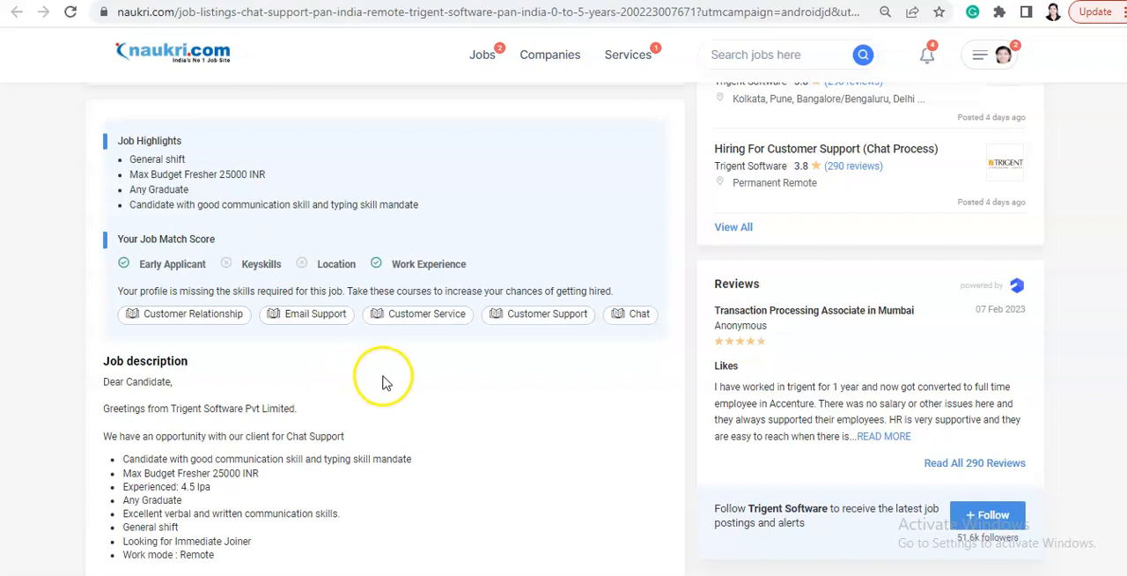
{"action": "scroll", "scroll_direction": "down", "scroll_amount": 3}
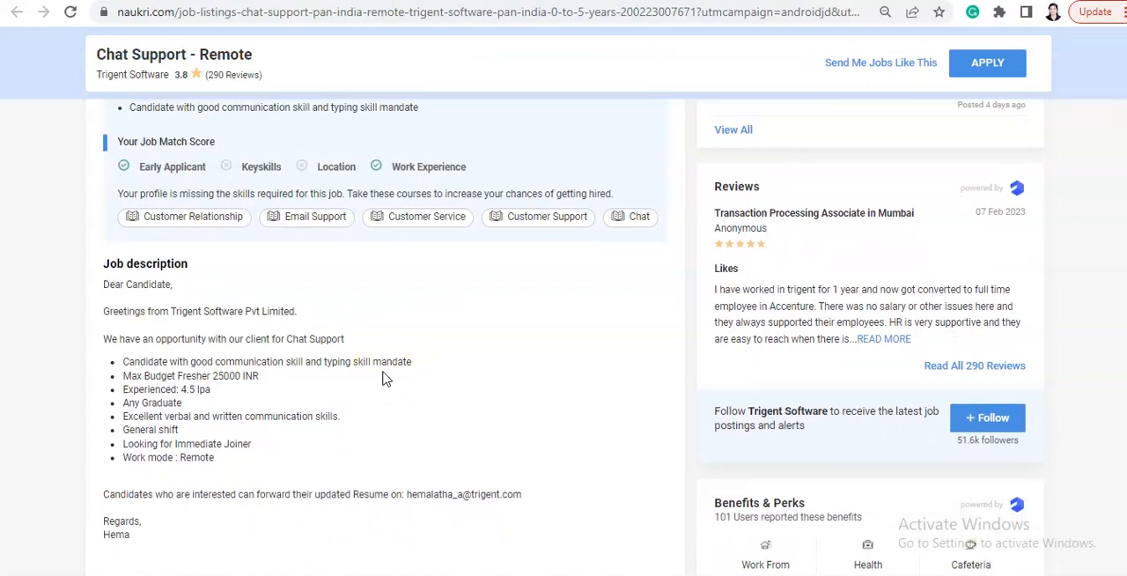
{"action": "scroll", "scroll_direction": "down", "scroll_amount": 3}
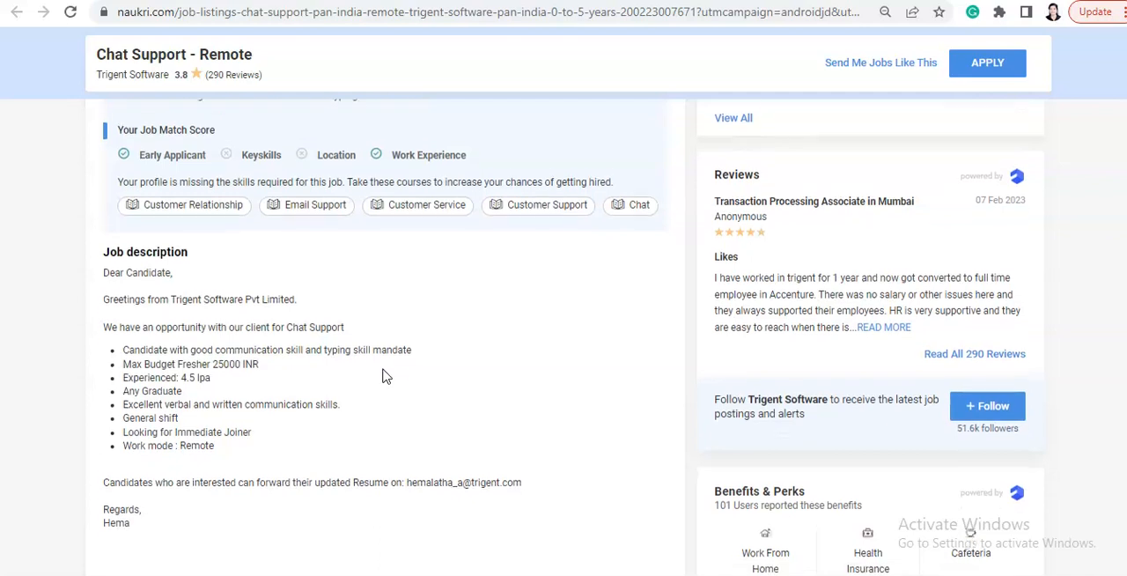
{"action": "scroll", "scroll_direction": "down", "scroll_amount": 3}
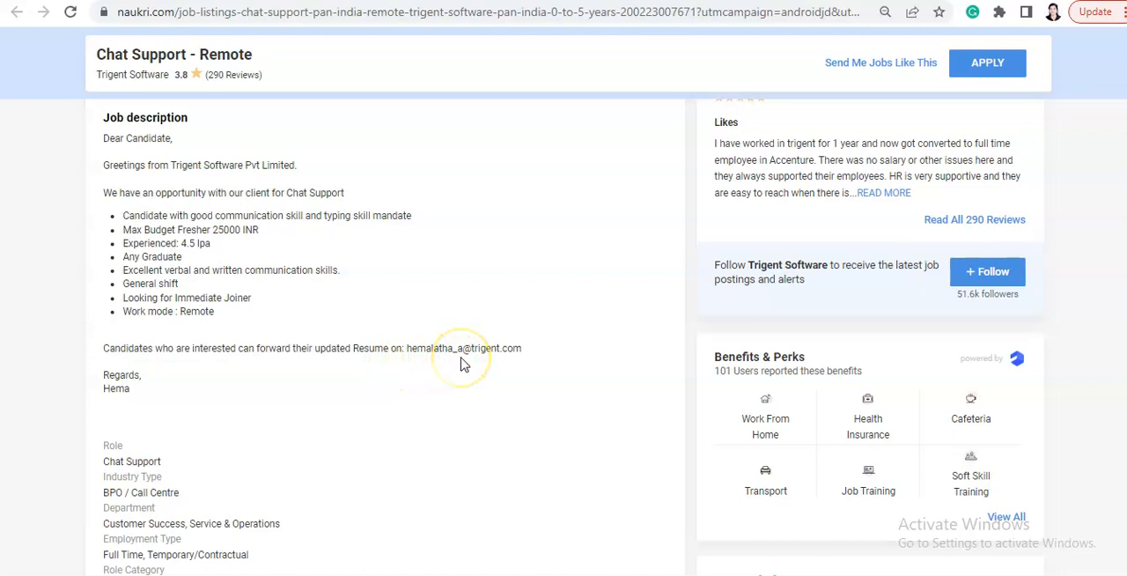
{"action": "mouse_move", "coordinate": [504, 370]}
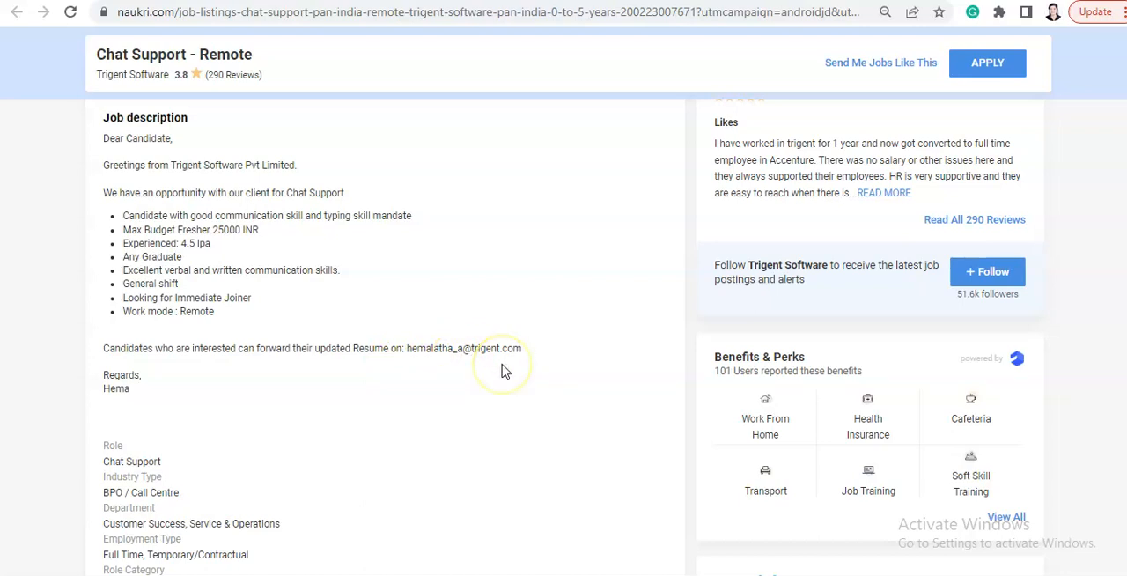
{"action": "scroll", "scroll_direction": "down", "scroll_amount": 3}
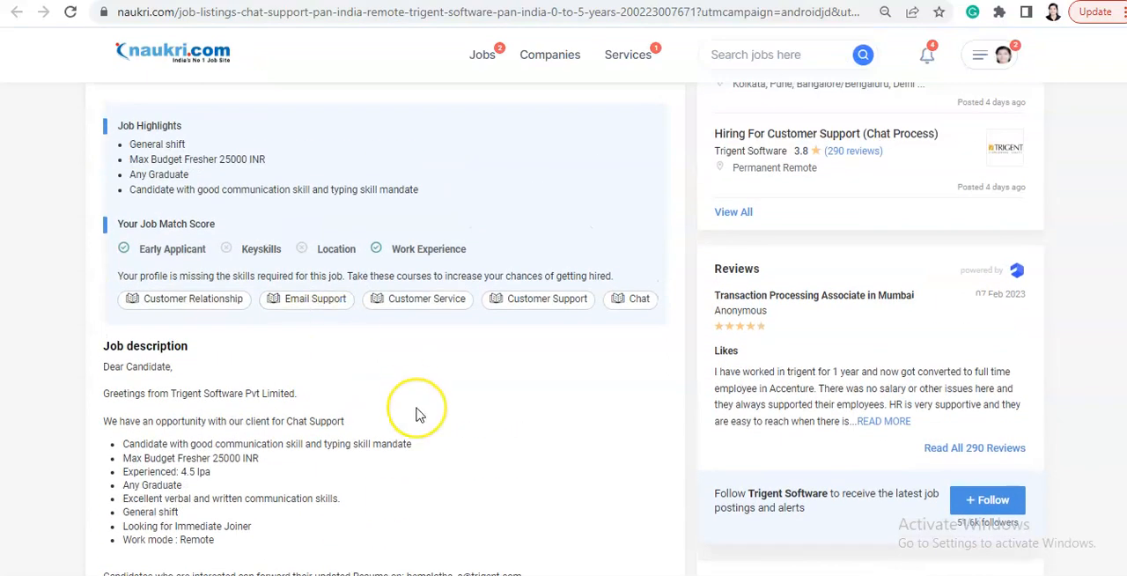
{"action": "scroll", "scroll_direction": "down", "scroll_amount": 3}
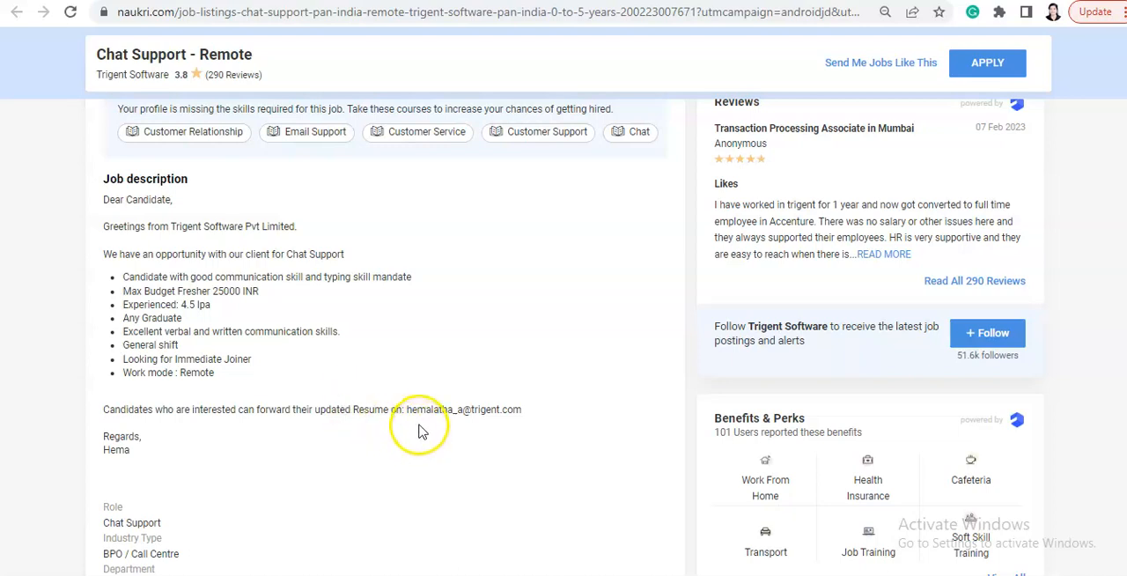
{"action": "mouse_move", "coordinate": [492, 423]}
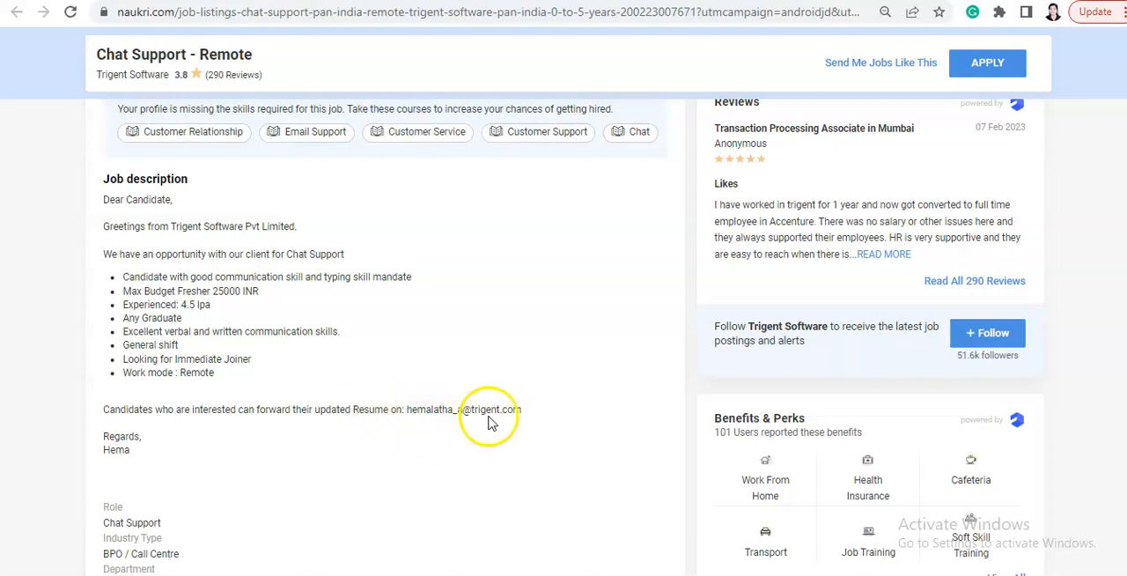